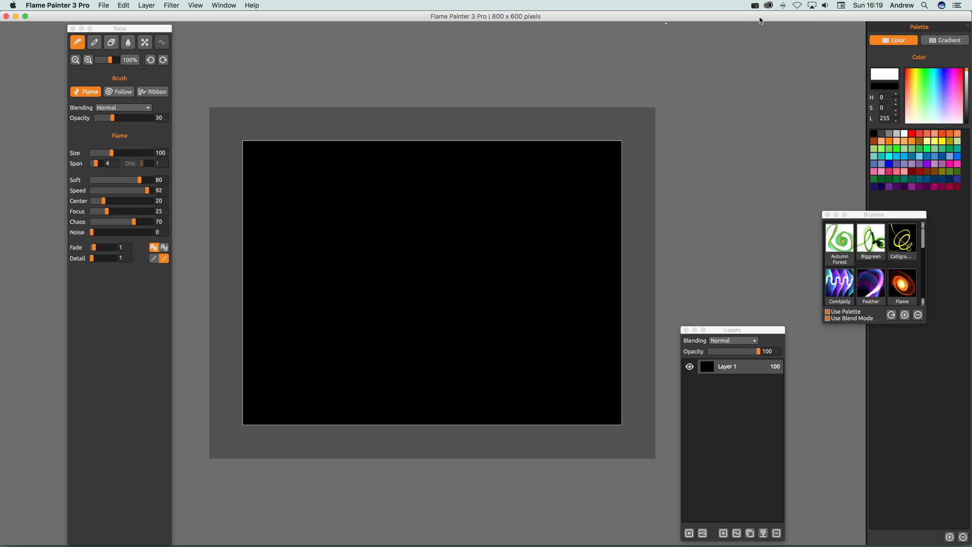
mouse_move(147, 5)
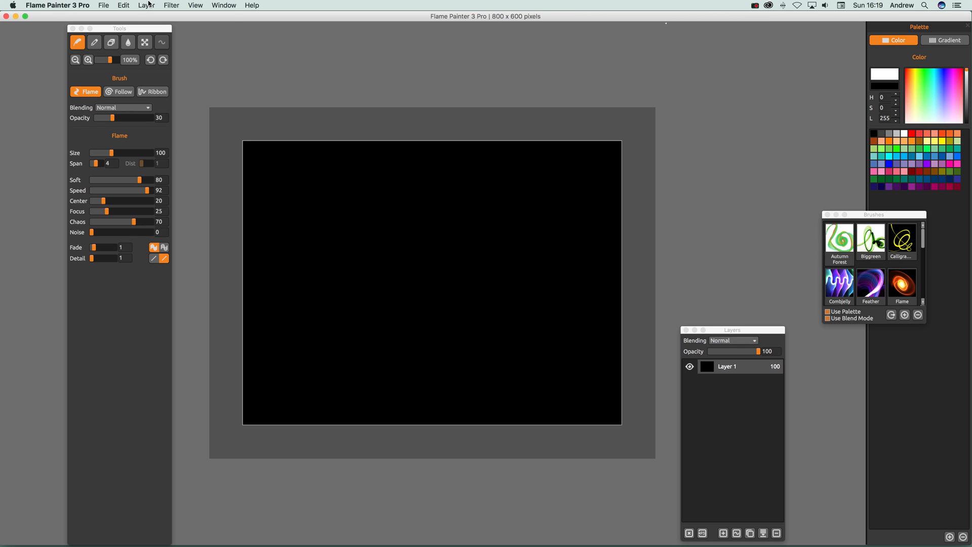
Add a new vector layer above Layer 1 from the Layer menu
left_click(146, 5)
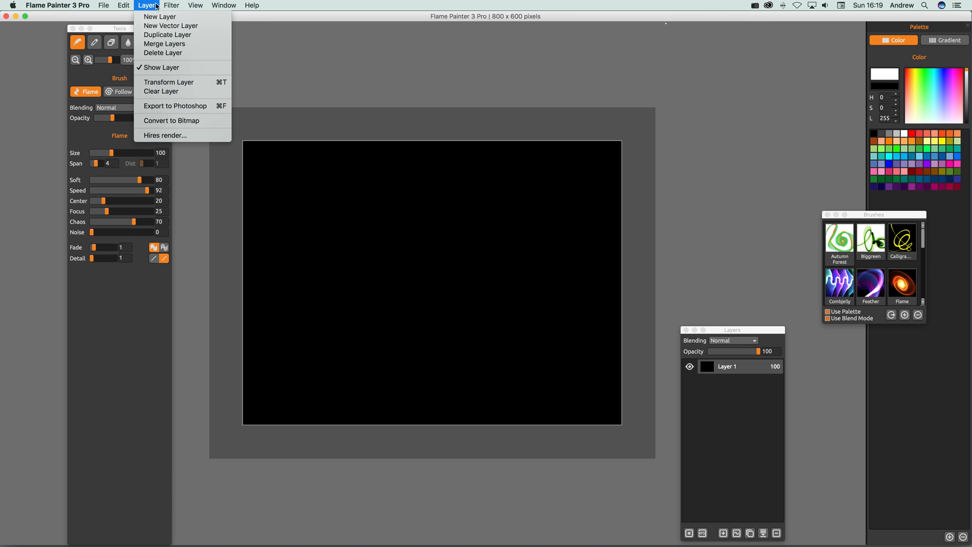
mouse_move(170, 25)
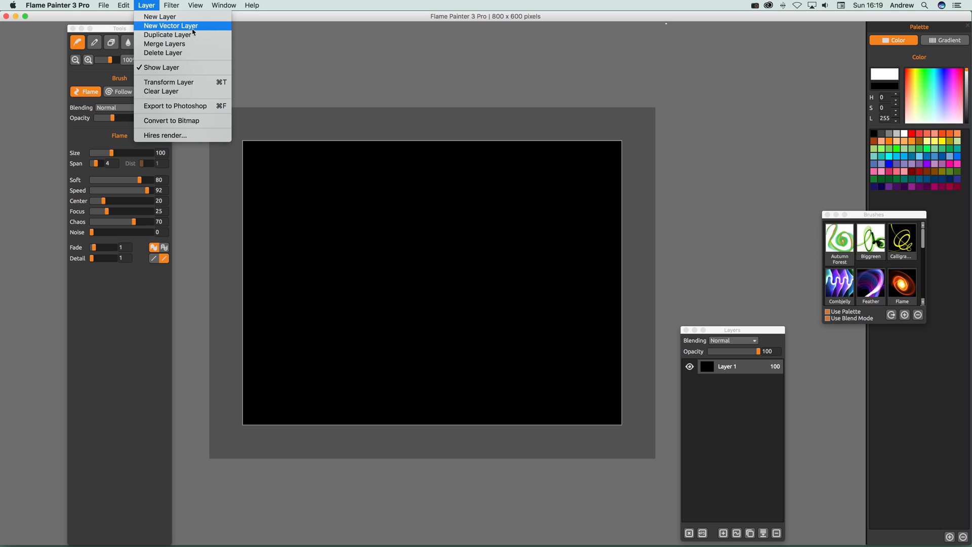
left_click(171, 25)
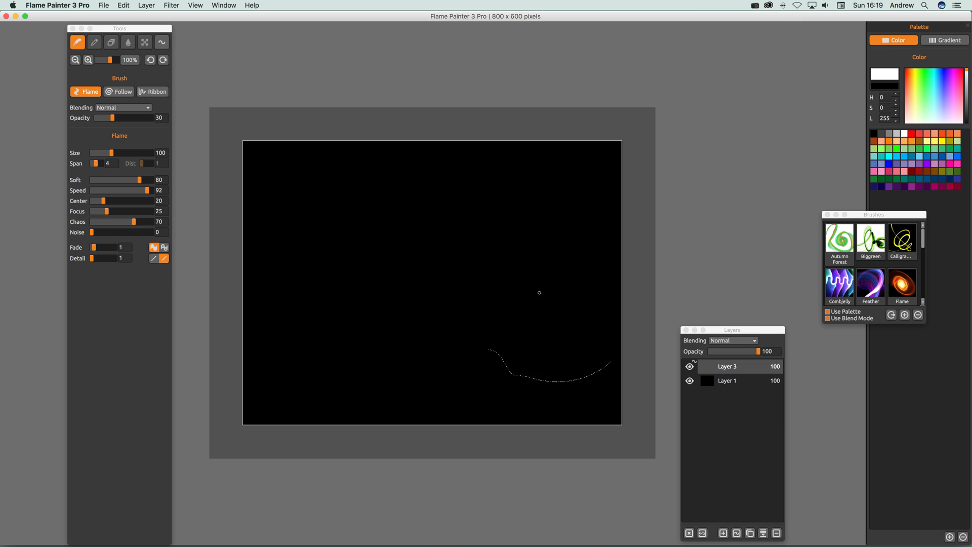
Paint a large swirling white flame stroke across the black canvas
left_click_drag(508, 356, 579, 365)
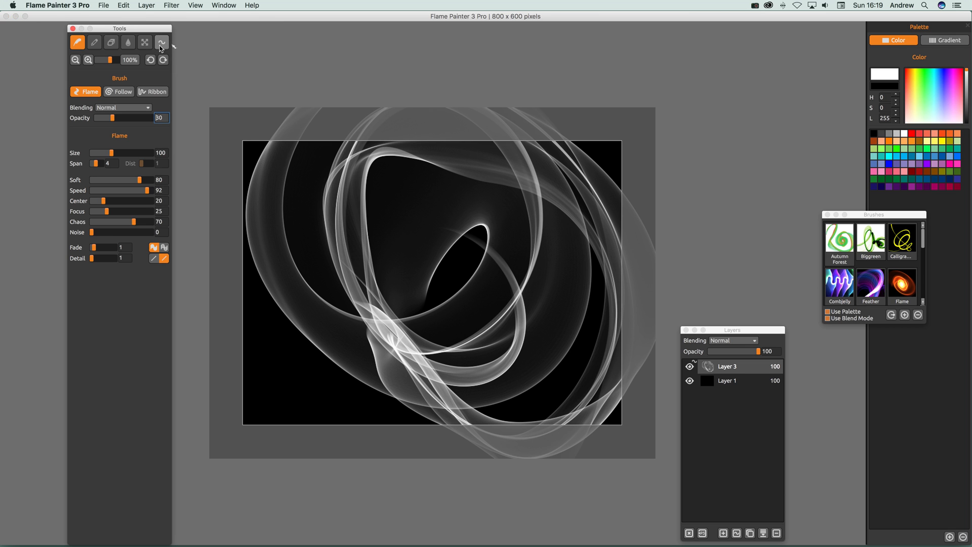
mouse_move(161, 42)
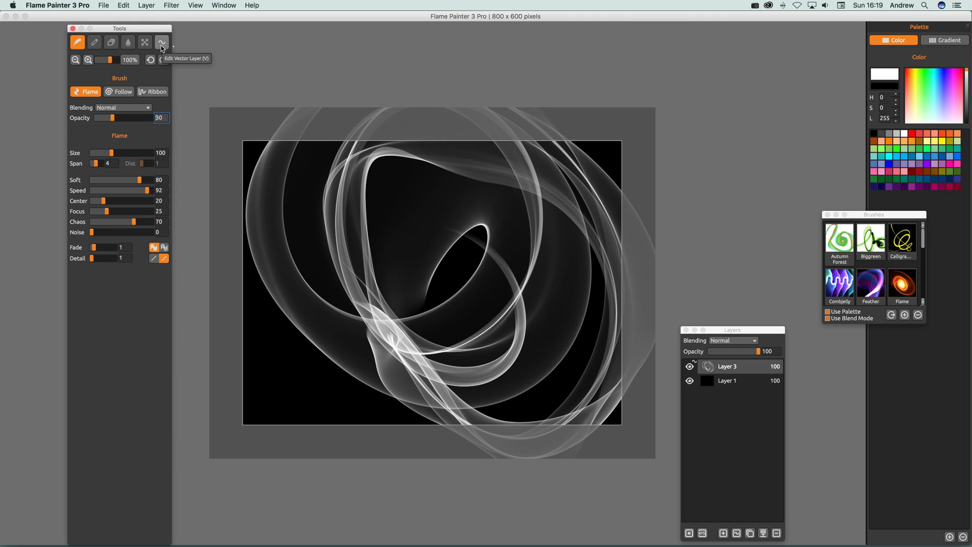
Enter Edit Vector Layer mode to expose the white stroke's control points
left_click(161, 43)
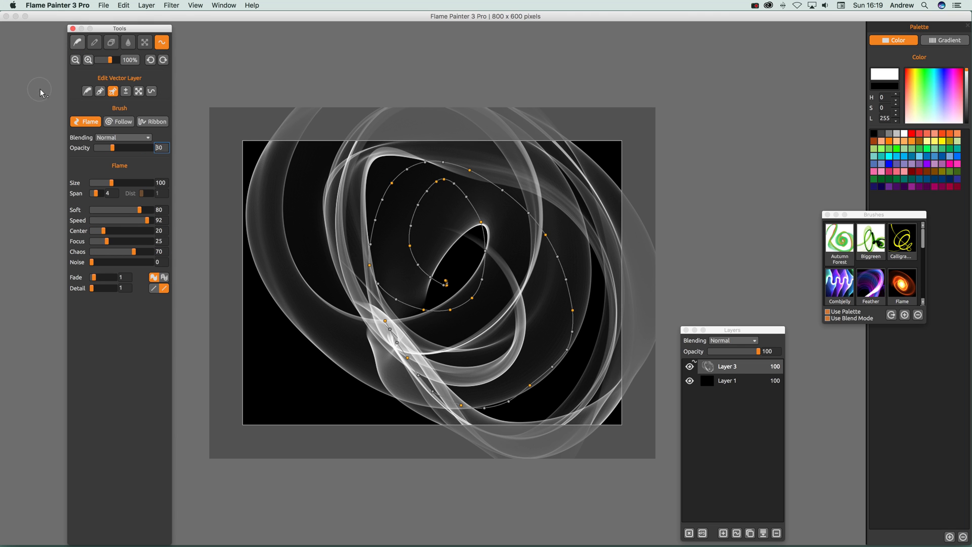
mouse_move(151, 89)
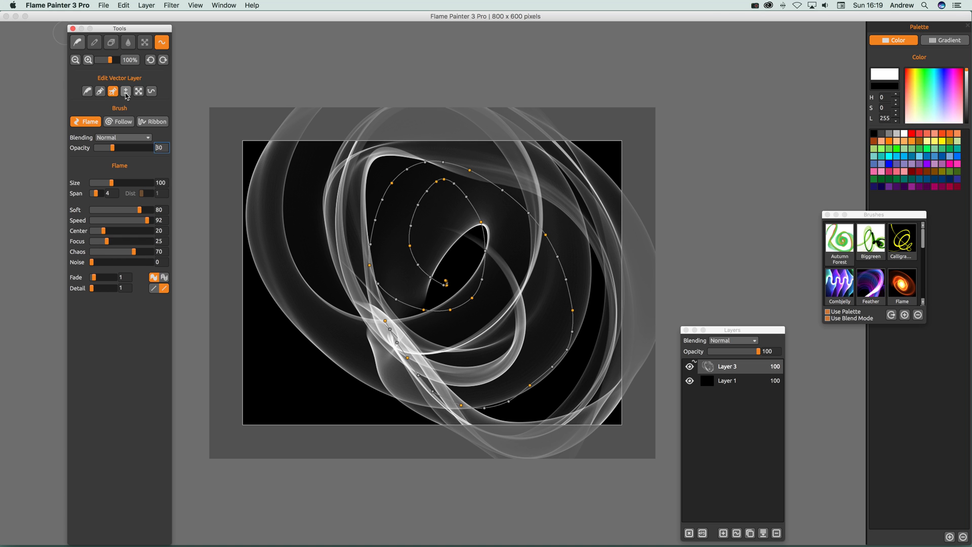
mouse_move(126, 91)
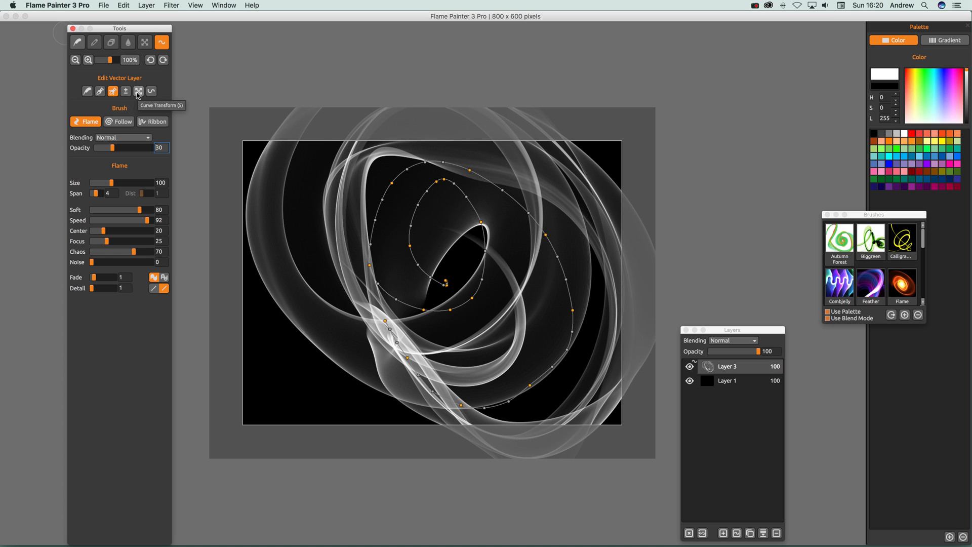
mouse_move(139, 91)
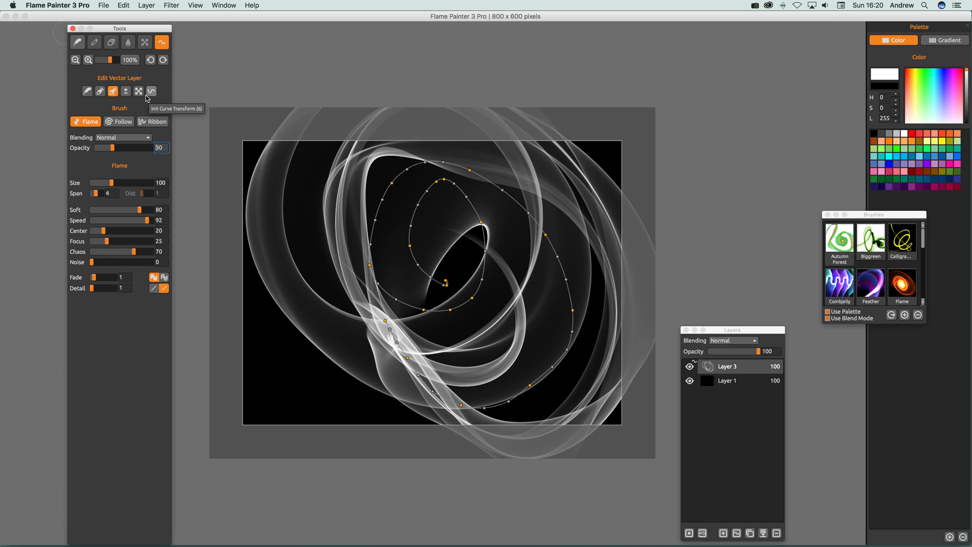
mouse_move(86, 91)
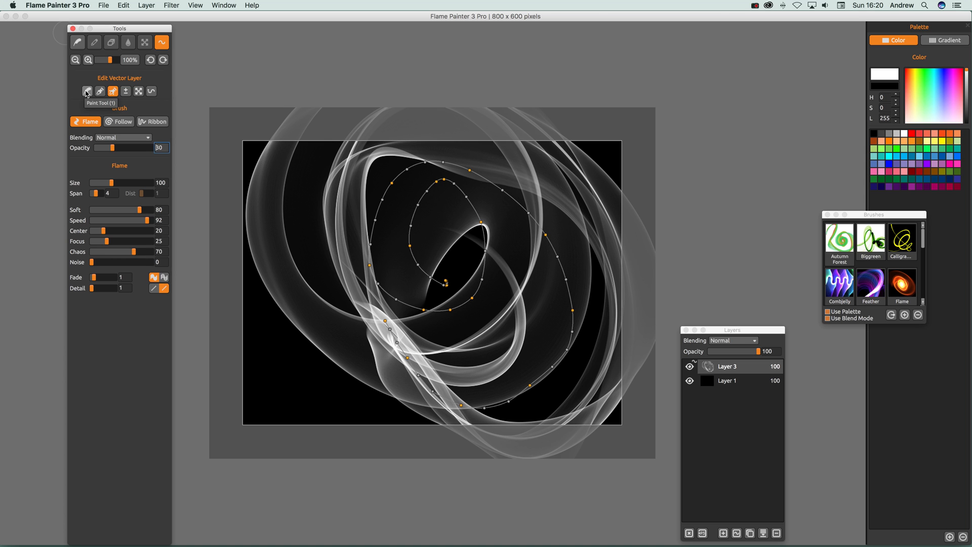
Switch to the point-move tool and reshape the stroke to loop toward the left
left_click(100, 91)
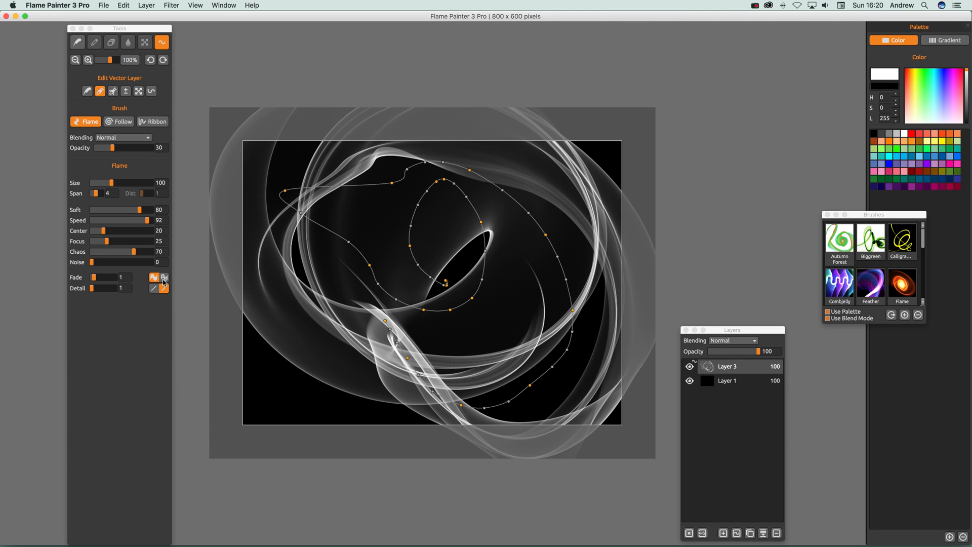
mouse_move(138, 254)
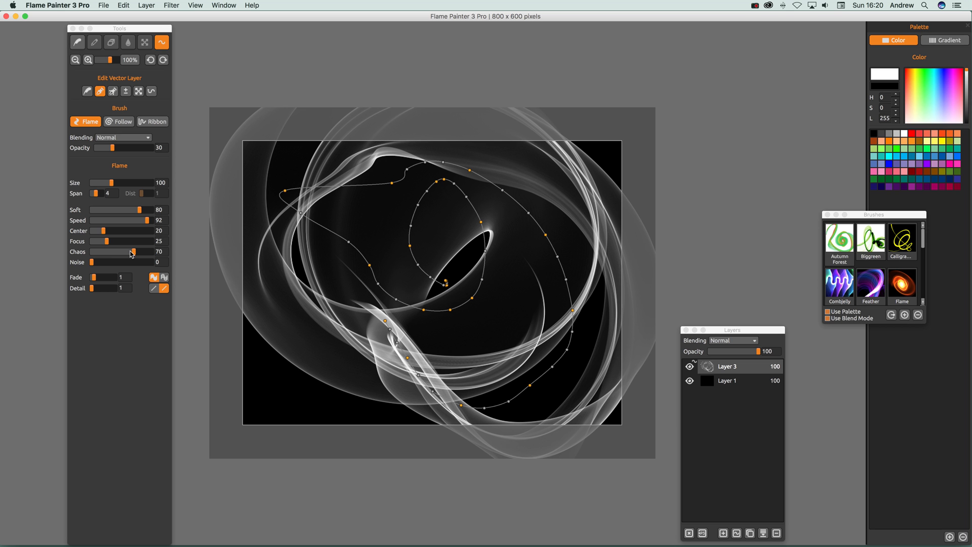
Raise the flame Chaos to 93 and nudge the Center value down to 19
left_click_drag(130, 251, 98, 251)
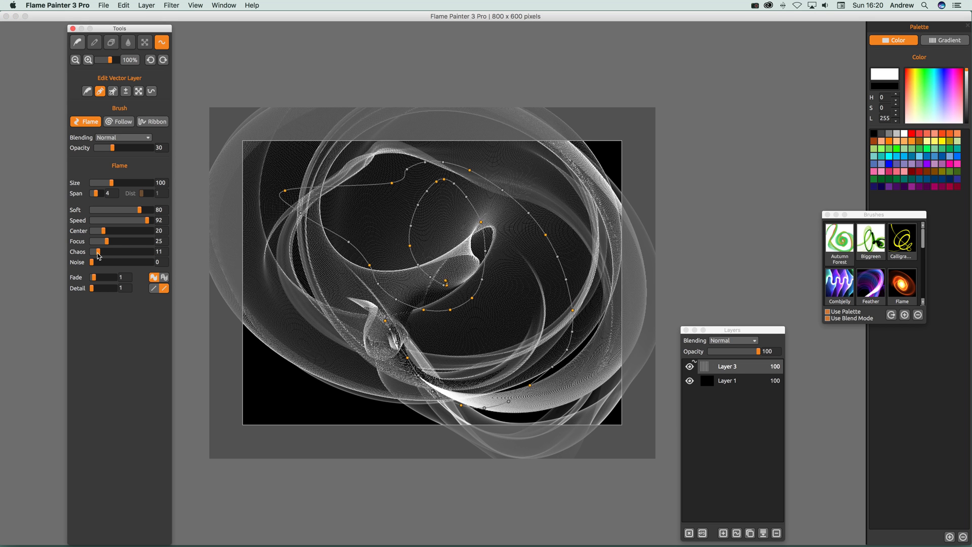
left_click_drag(98, 251, 142, 251)
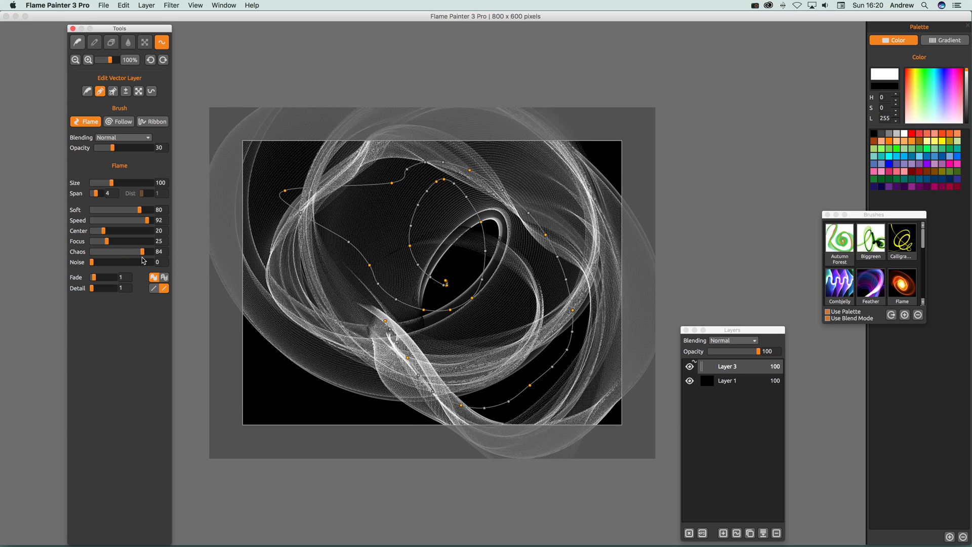
left_click_drag(133, 252, 142, 253)
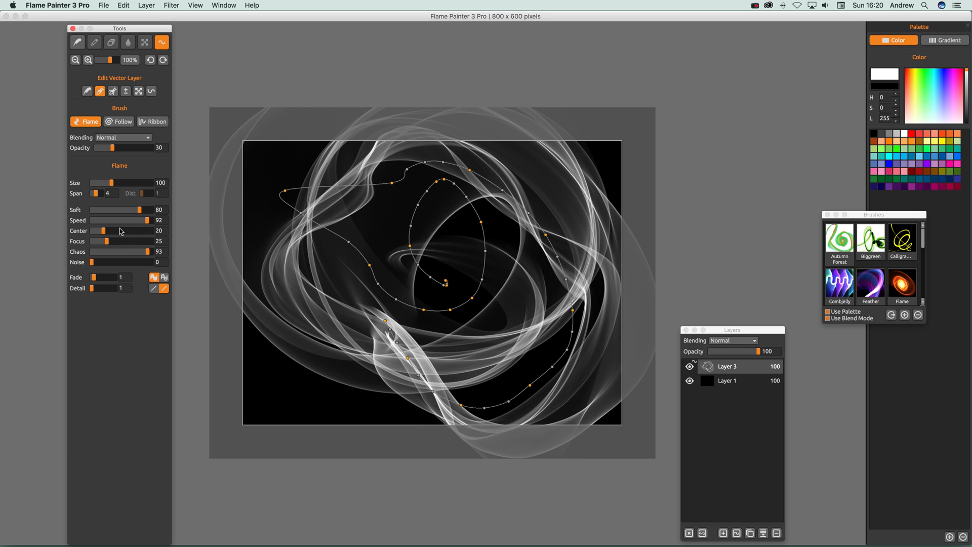
left_click_drag(104, 230, 139, 230)
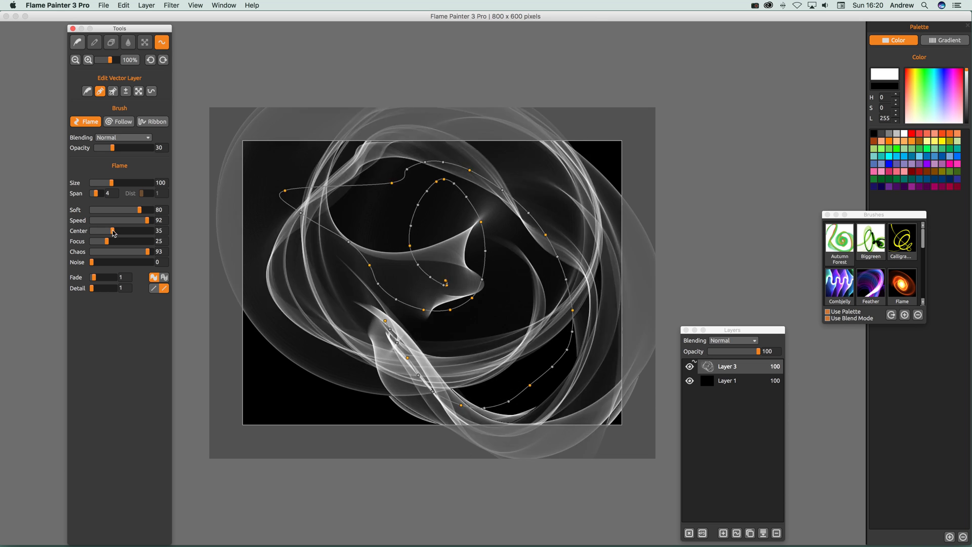
left_click_drag(113, 231, 102, 231)
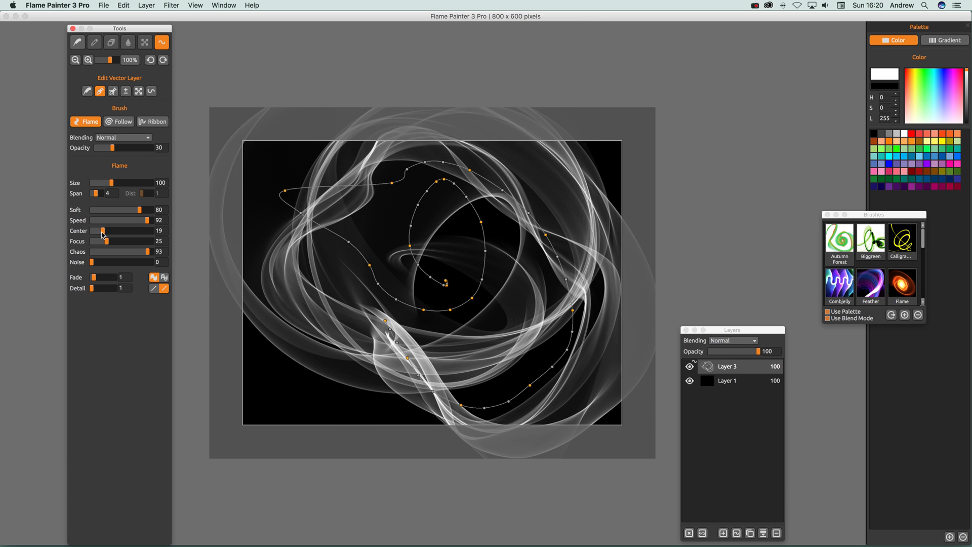
Set flame Speed to 91, Center to 87, and raise the Focus value
left_click_drag(137, 219, 120, 219)
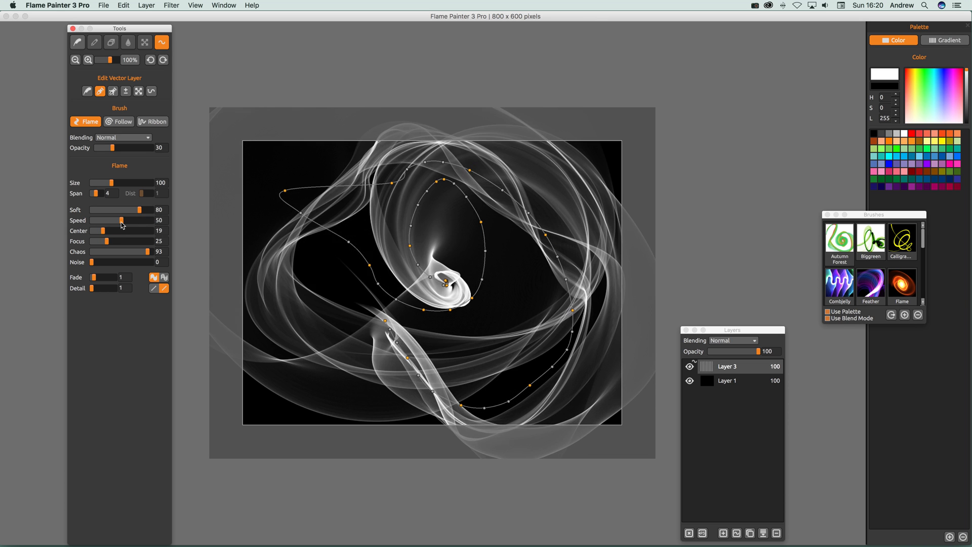
left_click_drag(121, 219, 111, 219)
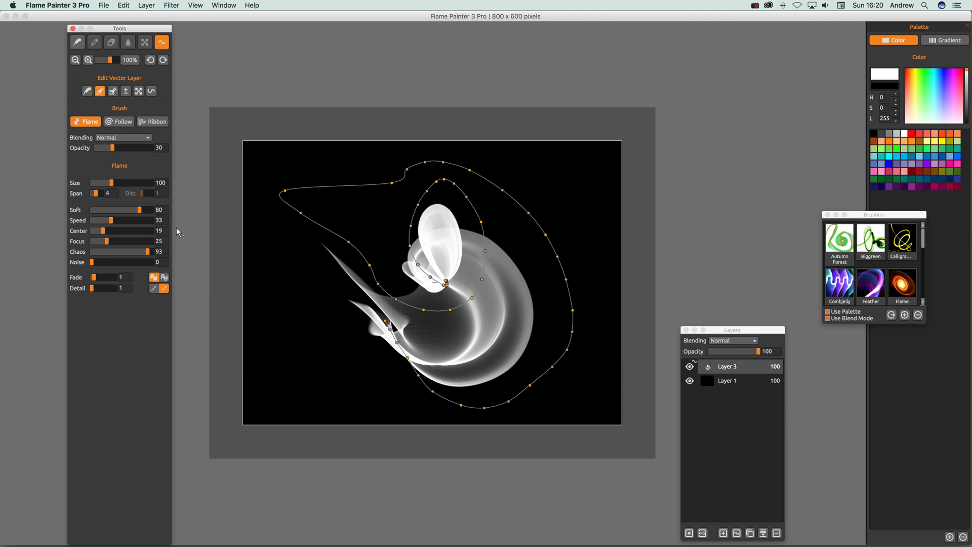
left_click_drag(94, 220, 144, 220)
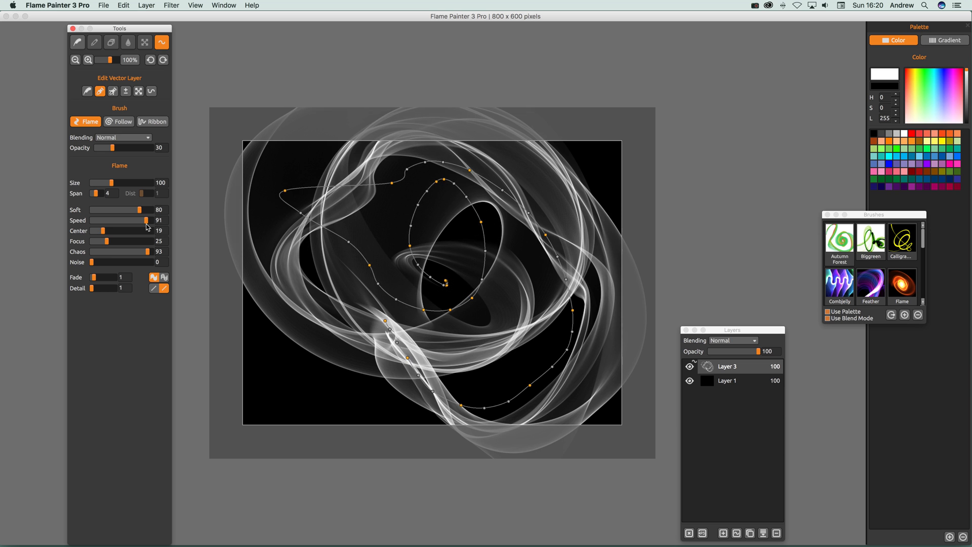
left_click_drag(107, 230, 143, 230)
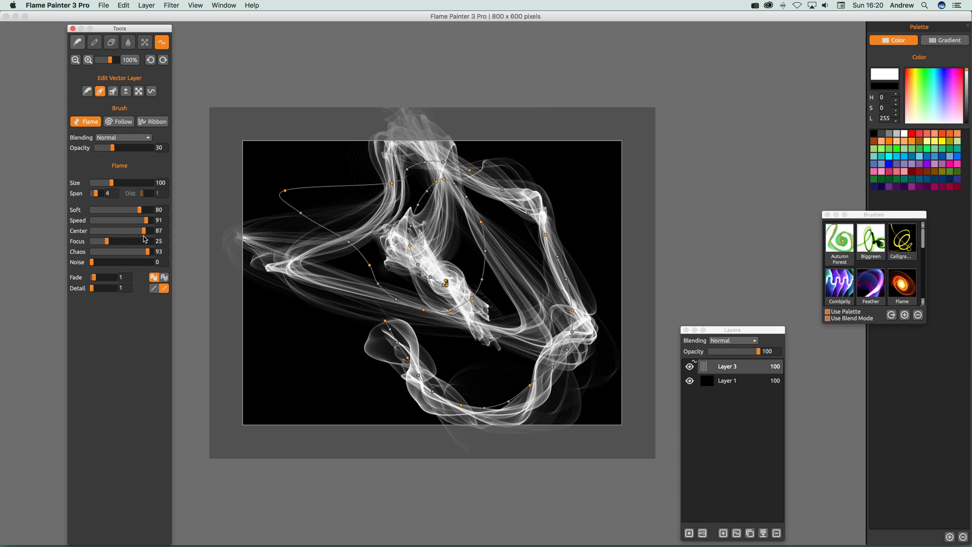
left_click_drag(104, 241, 137, 241)
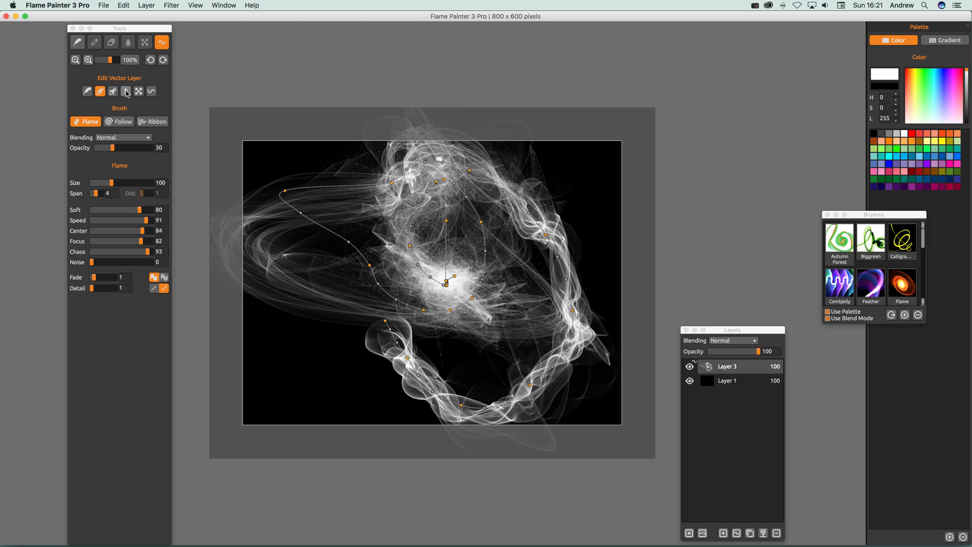
mouse_move(126, 91)
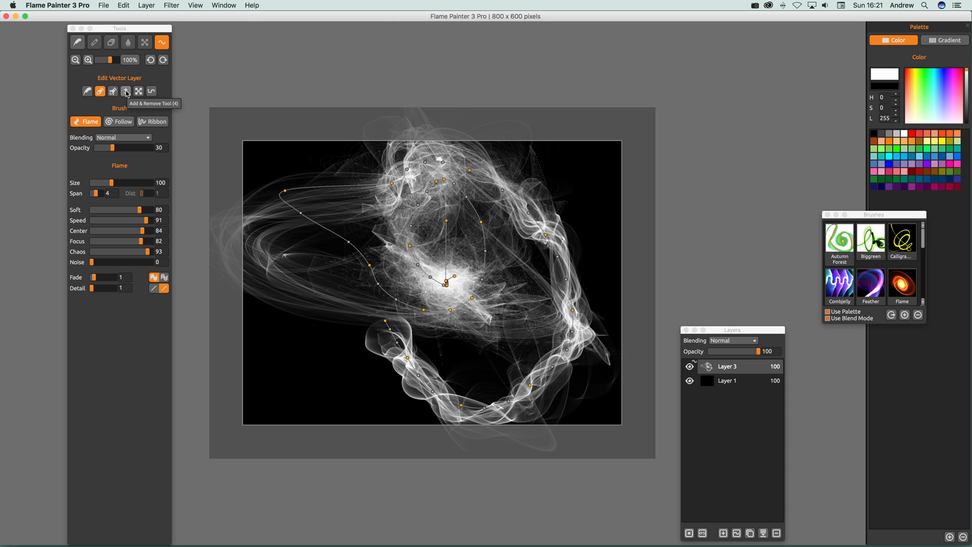
Switch to adding and removing path points to reshape the stroke's curve
left_click(125, 90)
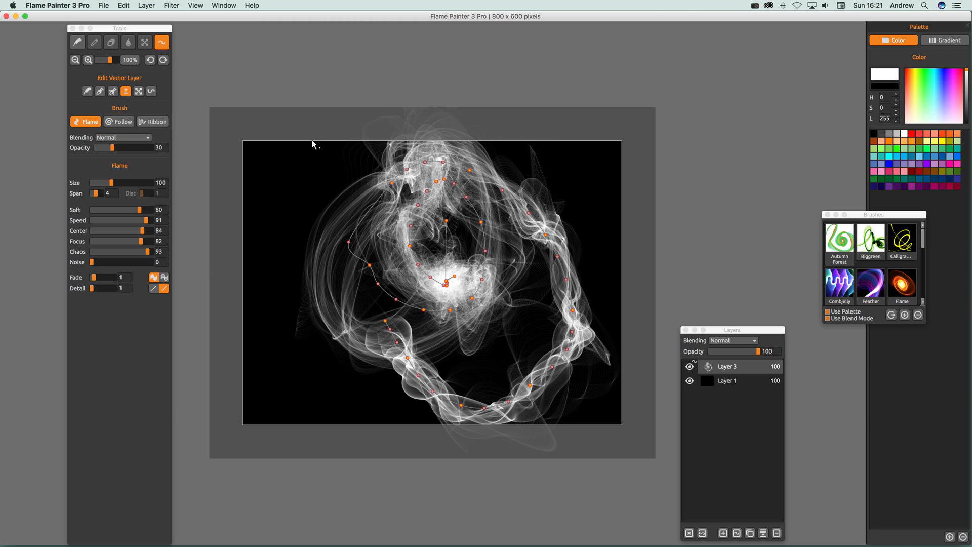
mouse_move(367, 196)
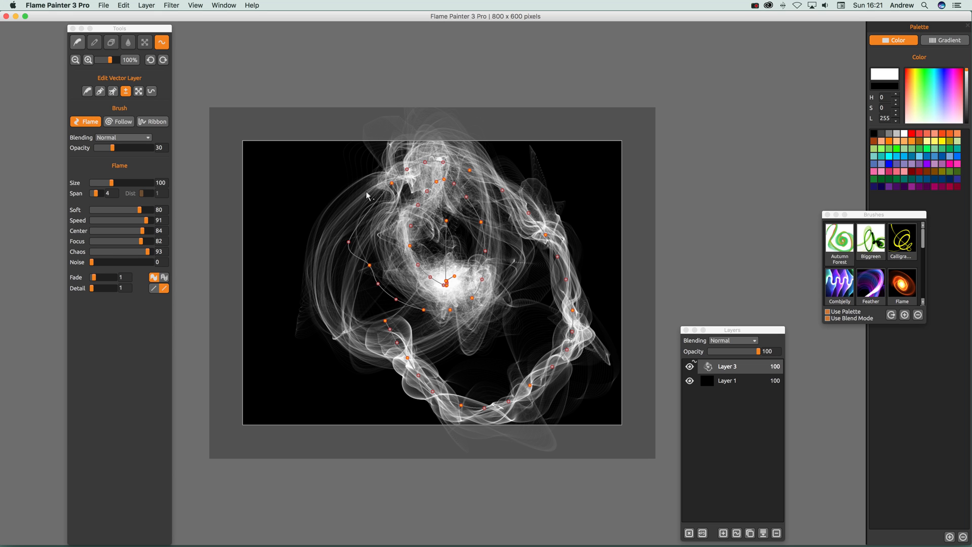
mouse_move(378, 383)
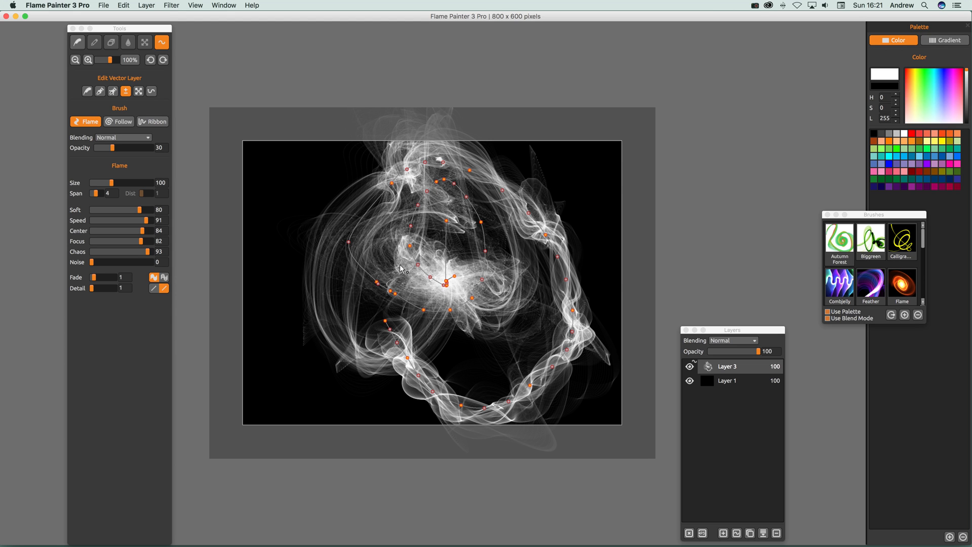
mouse_move(378, 149)
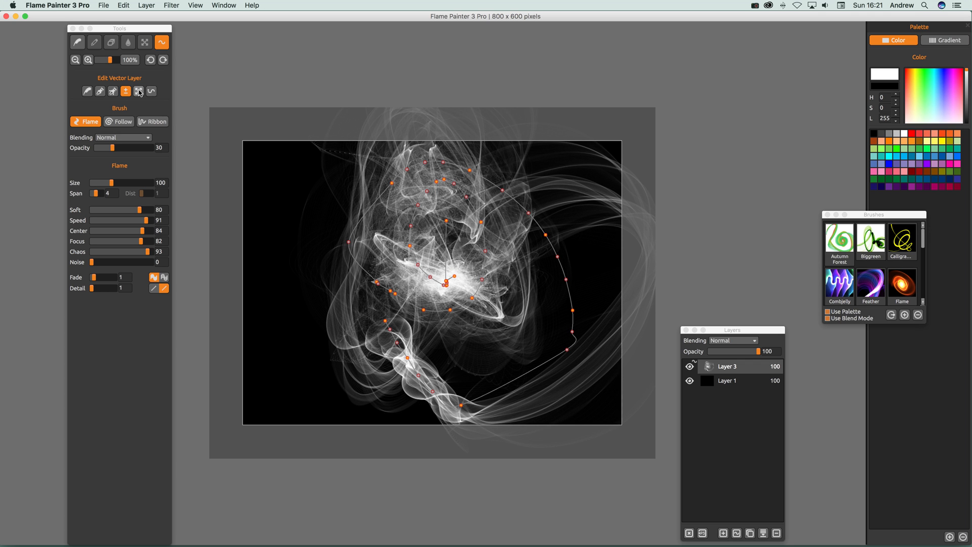
mouse_move(139, 91)
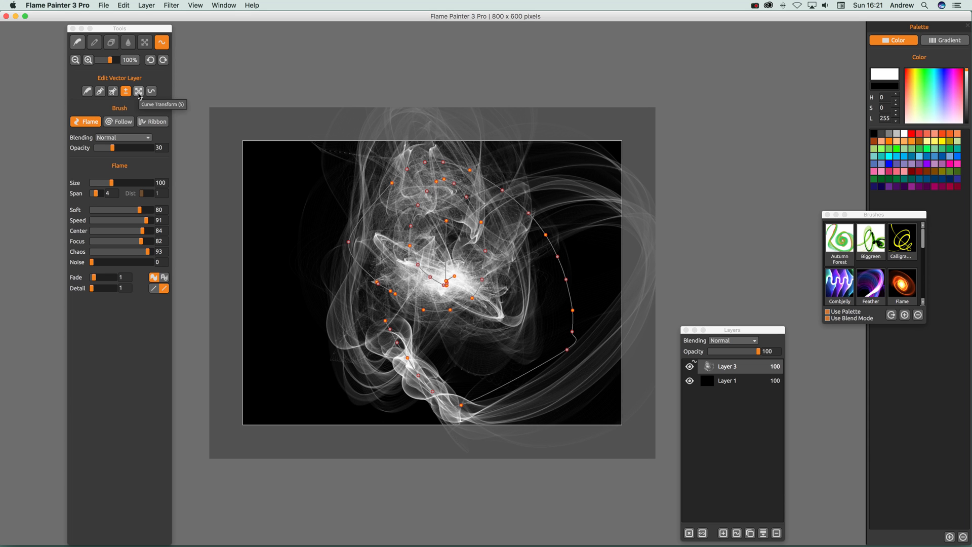
Use Curve Transform to scale the strokes and shift their bright core lower right
left_click(139, 91)
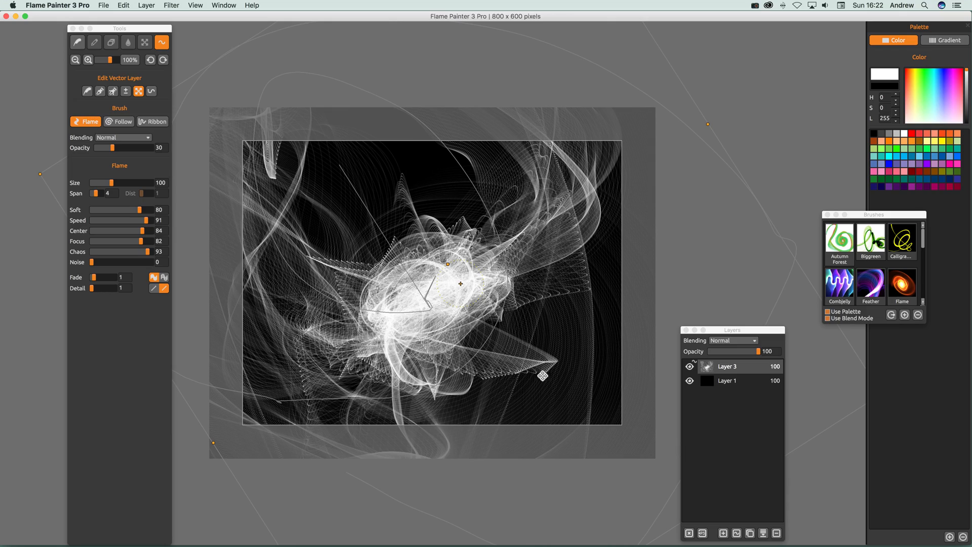
mouse_move(707, 123)
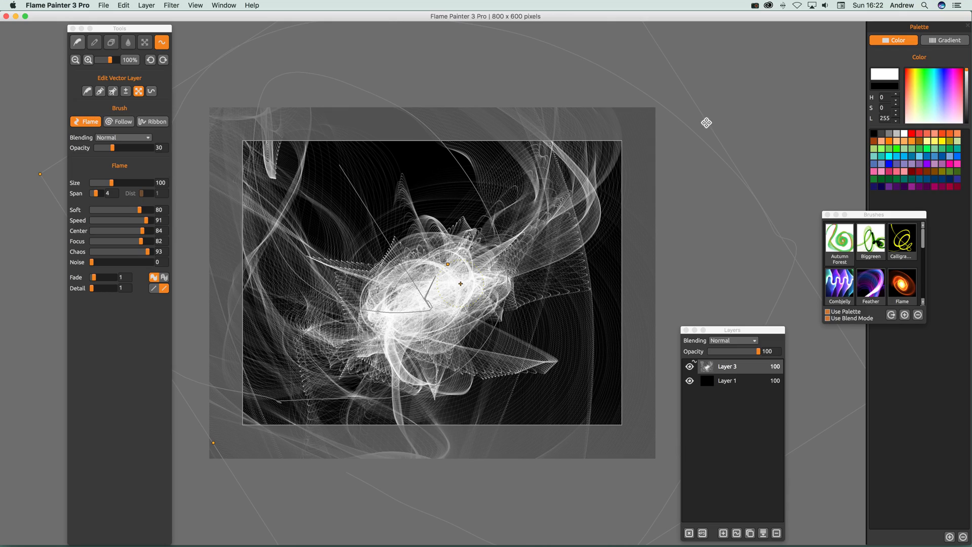
left_click_drag(706, 122, 619, 219)
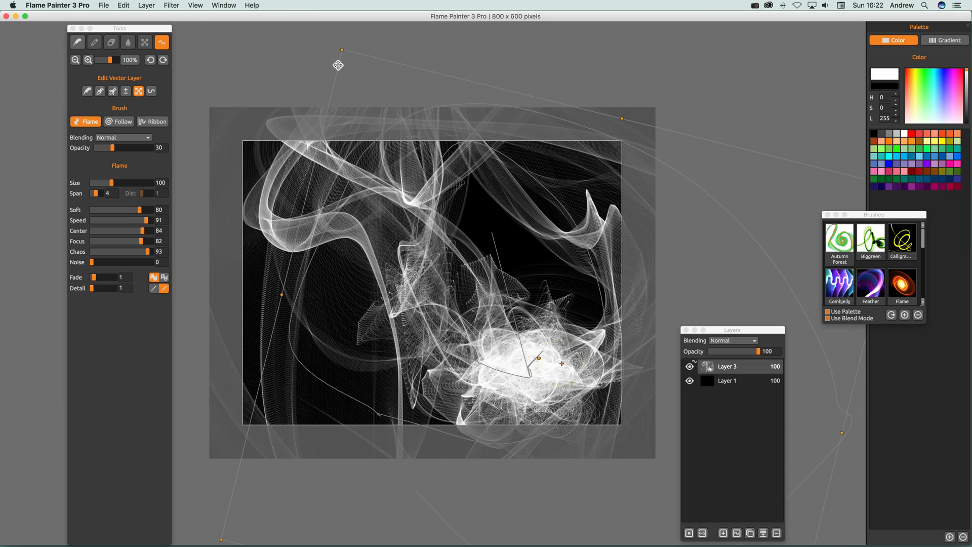
mouse_move(151, 91)
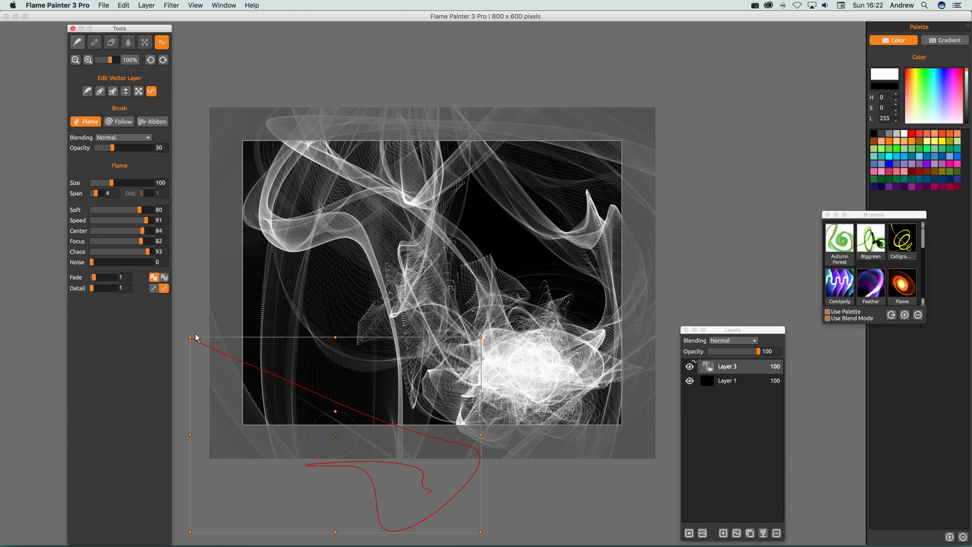
mouse_move(492, 514)
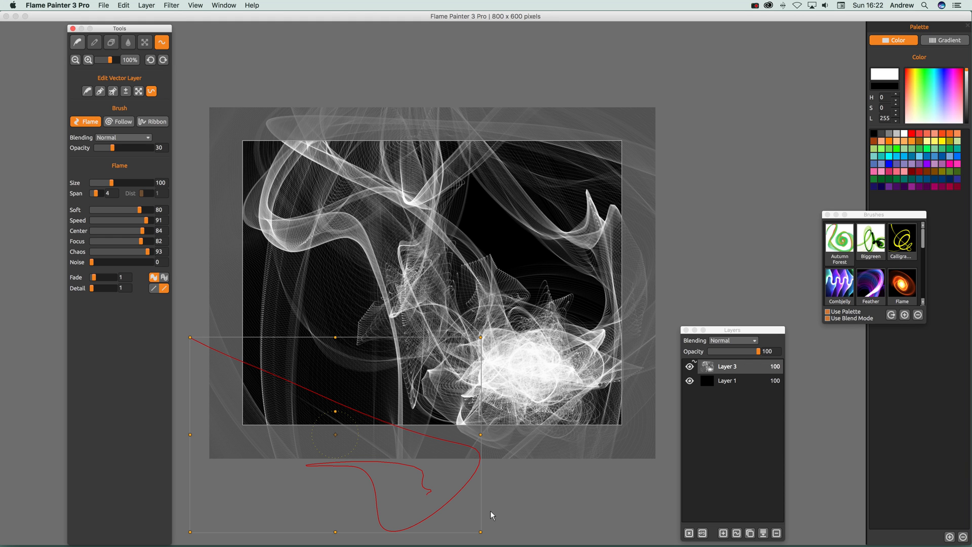
mouse_move(399, 437)
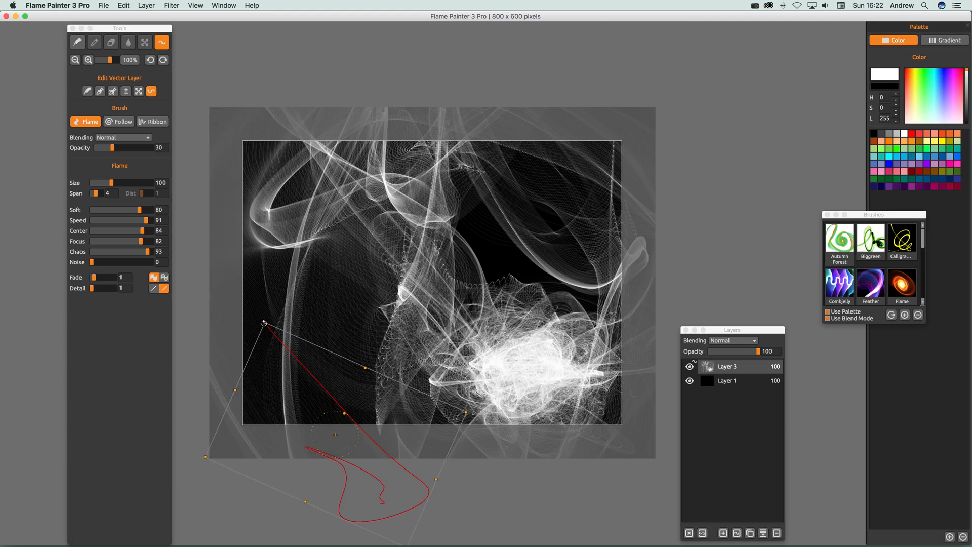
Warp the white strokes with the deform frame so they streak diagonally across the canvas
left_click_drag(263, 322, 314, 304)
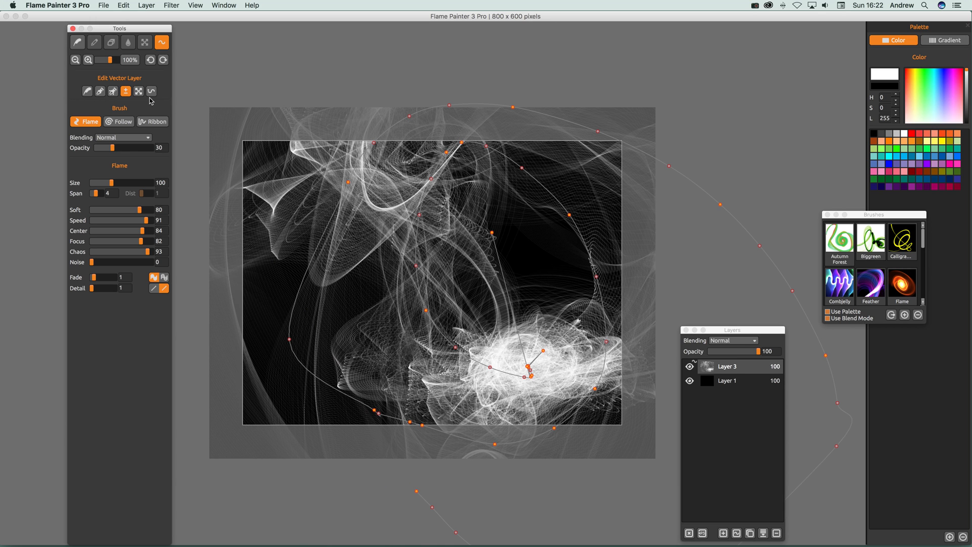
left_click(151, 91)
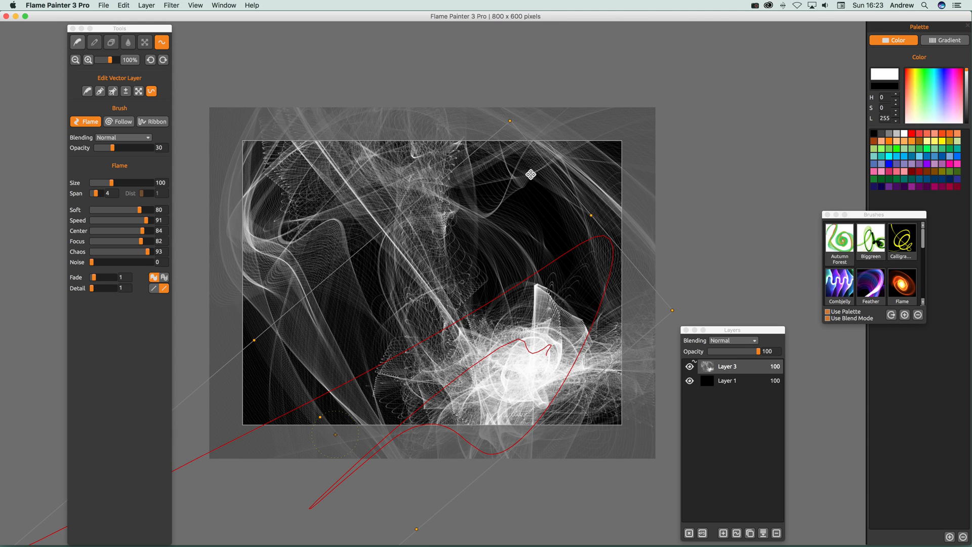
mouse_move(96, 216)
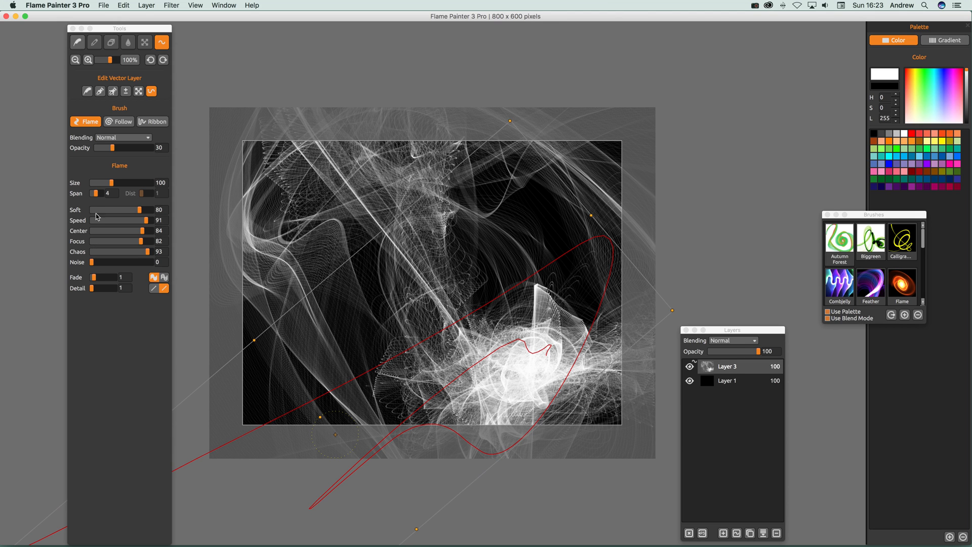
Raise Brush Opacity from 30 to 73 for denser, brighter white flames
left_click_drag(114, 148, 137, 148)
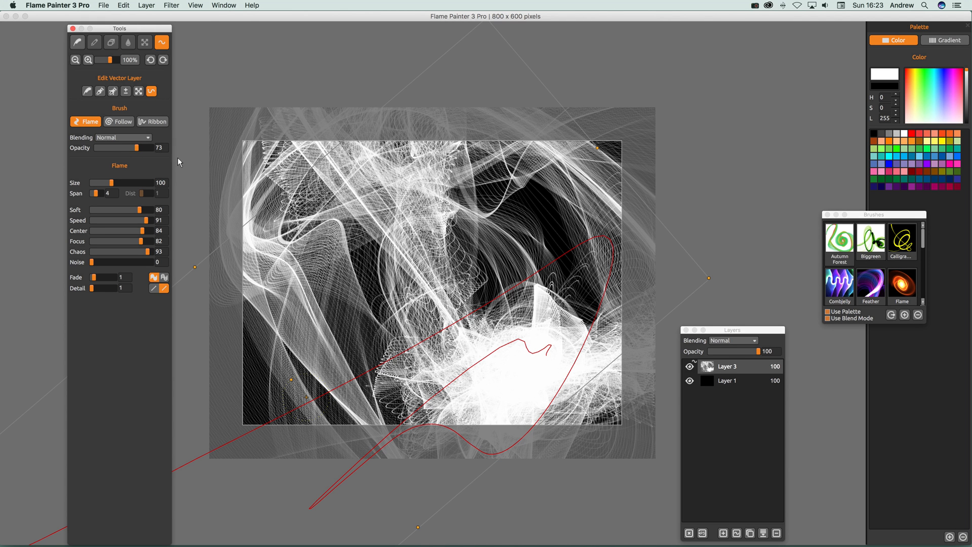
mouse_move(154, 164)
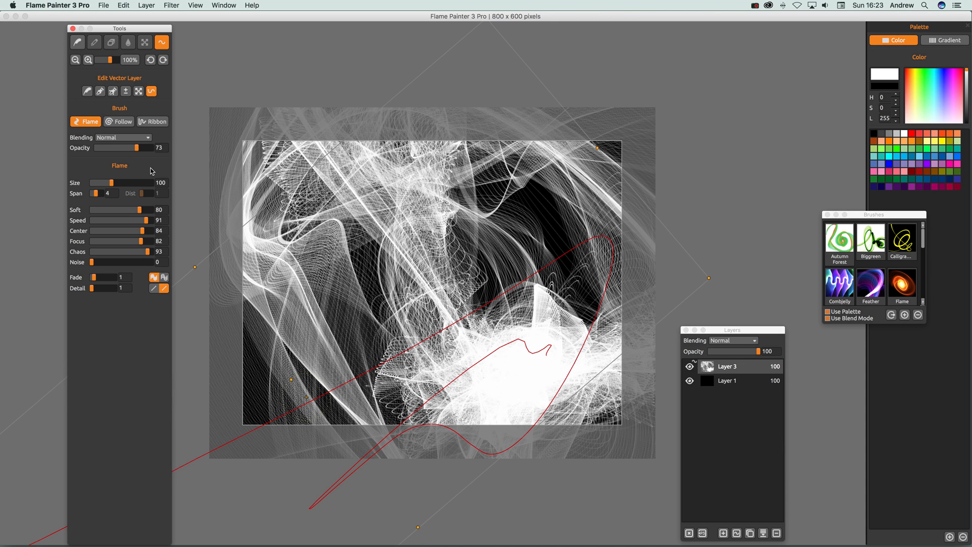
left_click(146, 5)
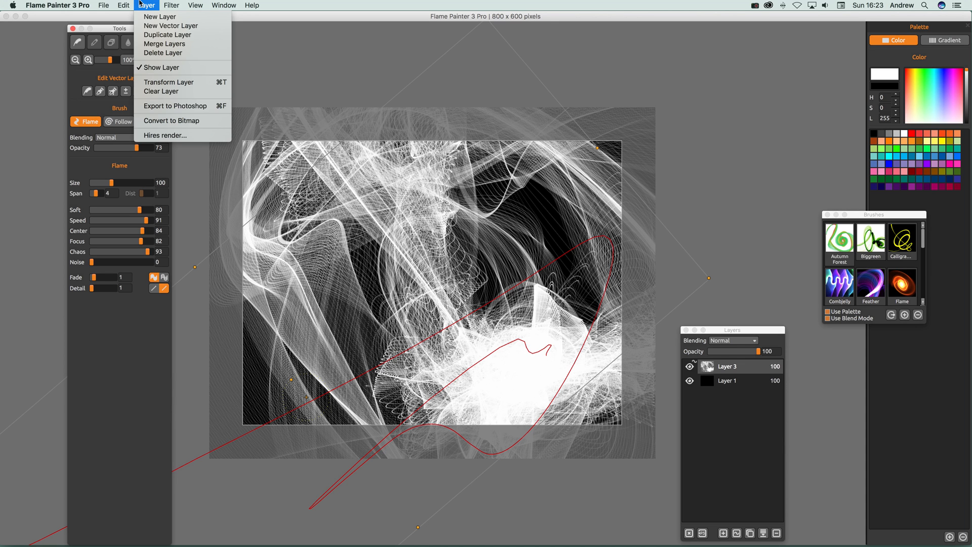
mouse_move(167, 34)
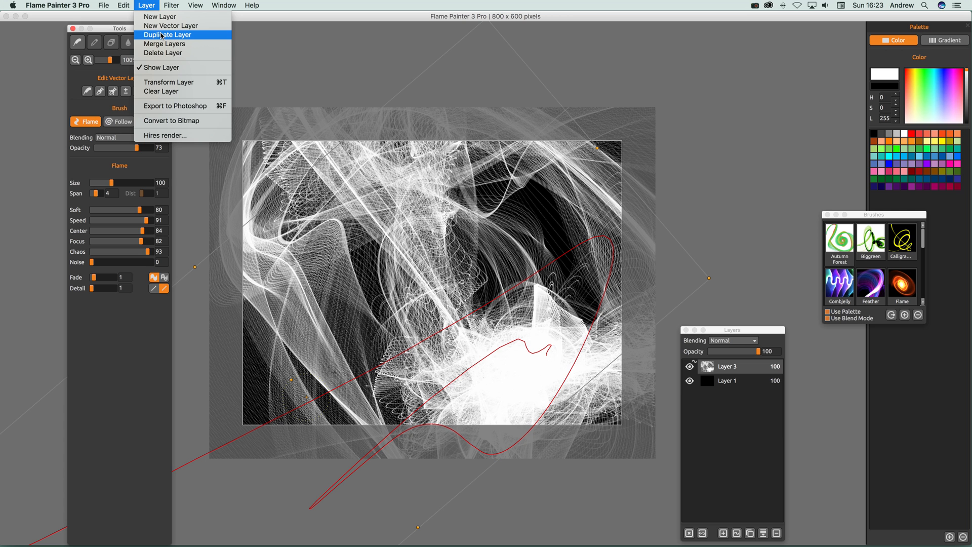
mouse_move(170, 26)
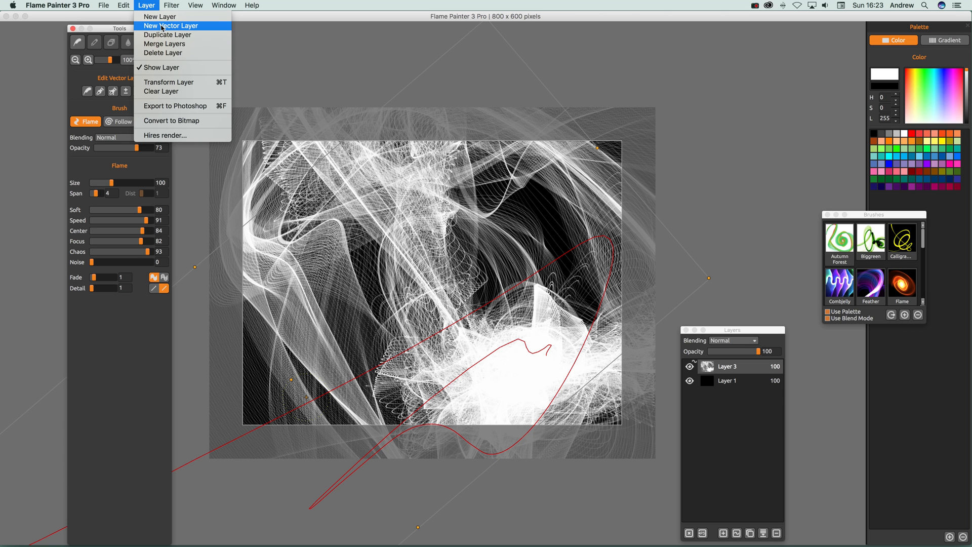
Add vector Layer 4 above Layer 3 and select the Flame brush to draw on it
left_click(160, 16)
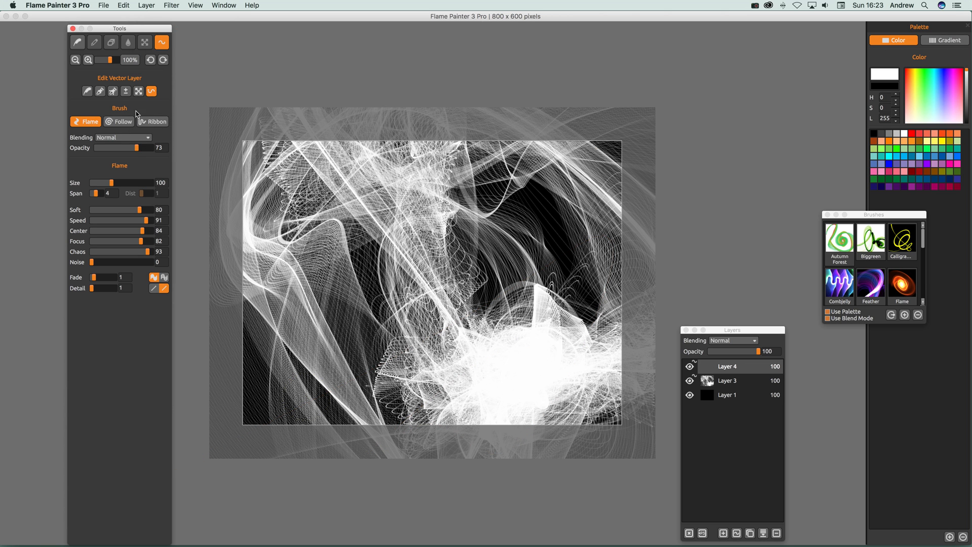
left_click(75, 91)
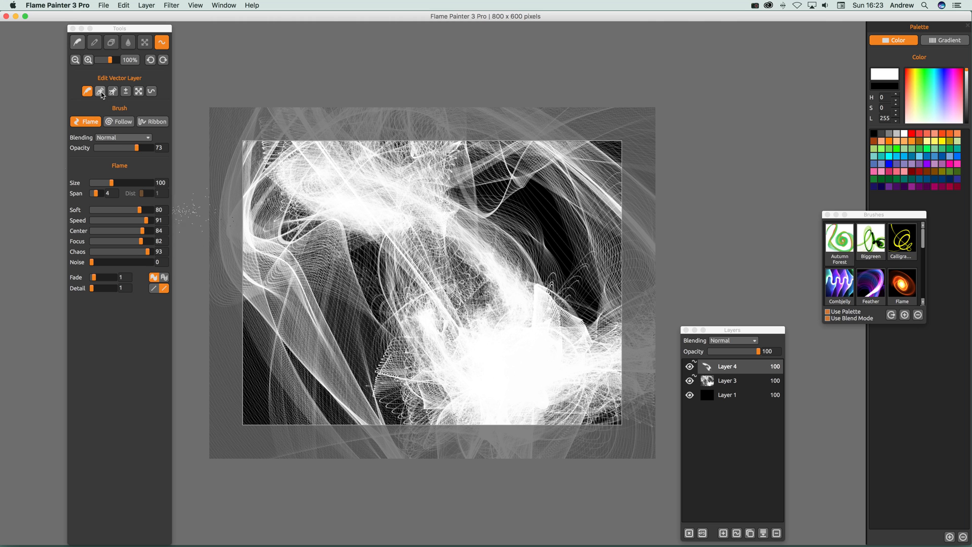
mouse_move(101, 91)
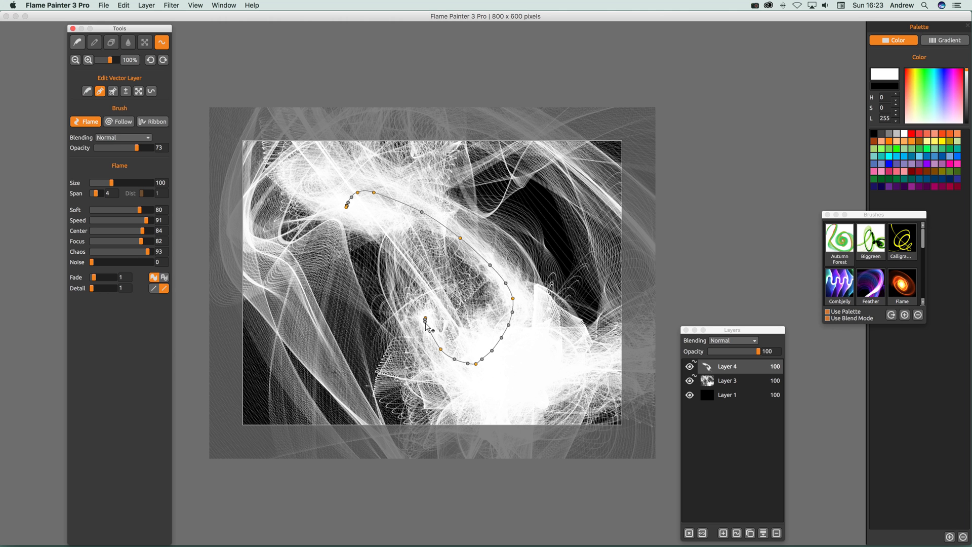
Stretch the new stroke path toward the lower left and pull part of it toward the top right
left_click_drag(427, 324, 256, 388)
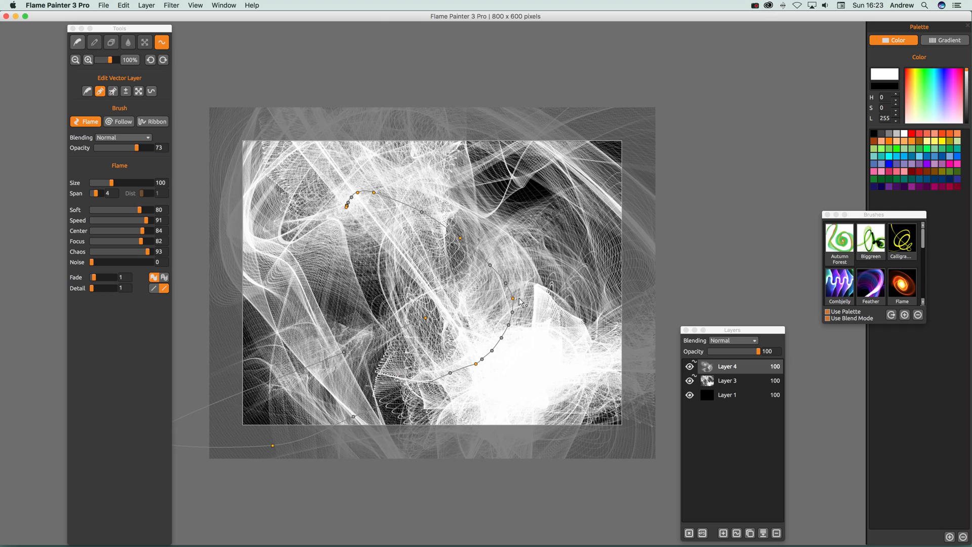
left_click_drag(512, 300, 598, 254)
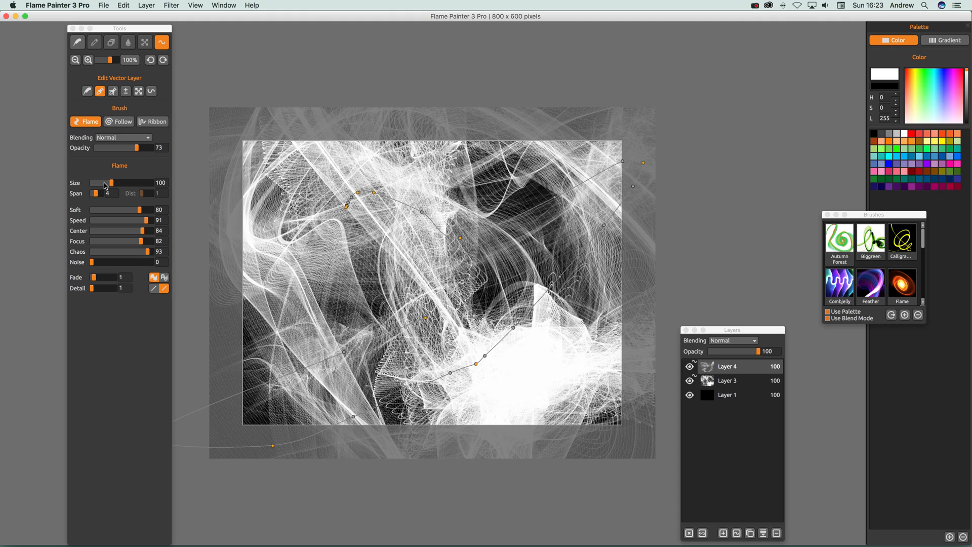
Adjust the Flame Size slider through 47 and 156 before settling on 124
left_click_drag(111, 183, 101, 182)
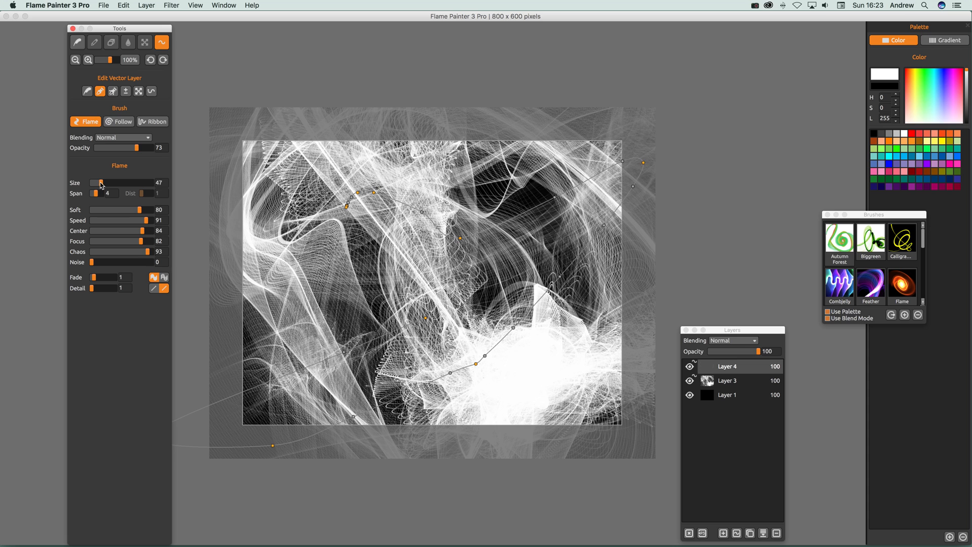
left_click_drag(102, 182, 122, 182)
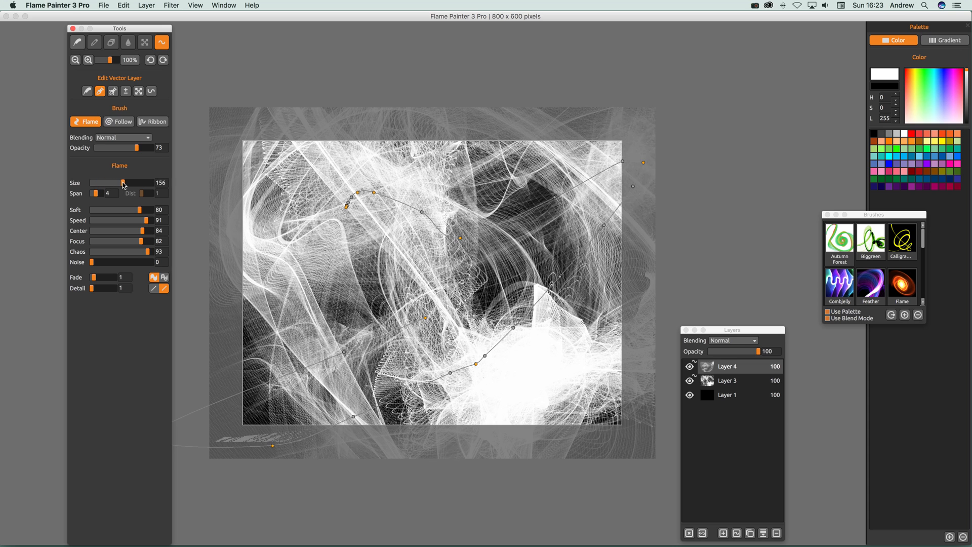
left_click_drag(122, 182, 104, 182)
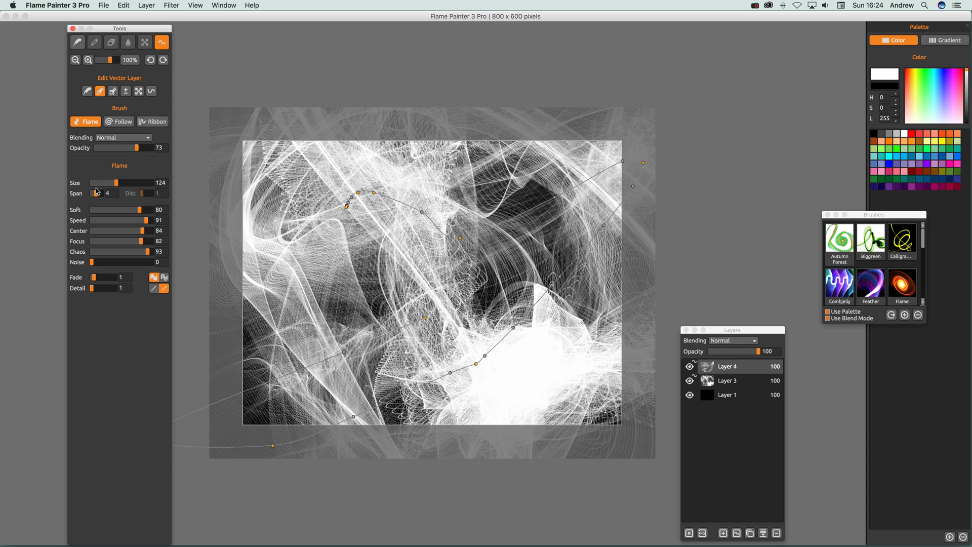
left_click(950, 94)
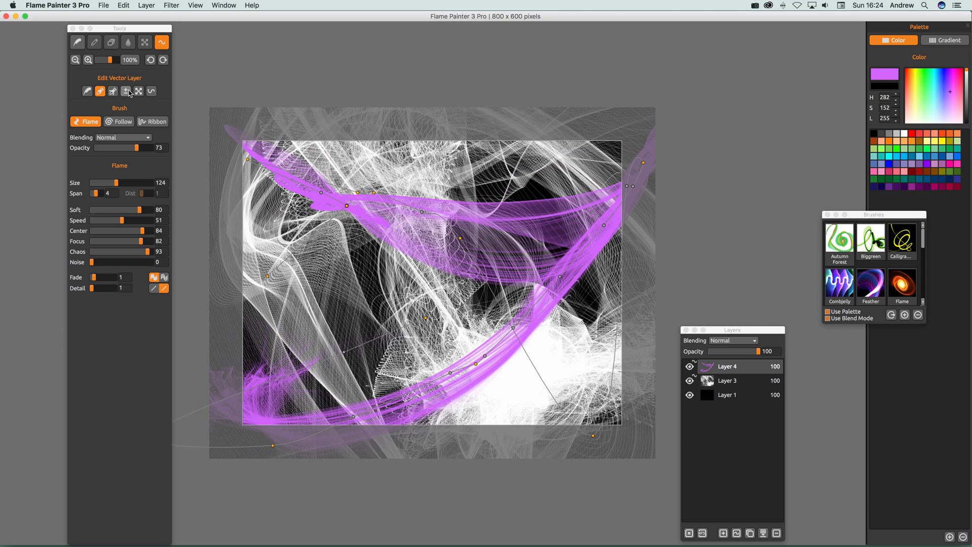
Switch to the point edit tool to expose the purple stroke's control points
left_click(126, 91)
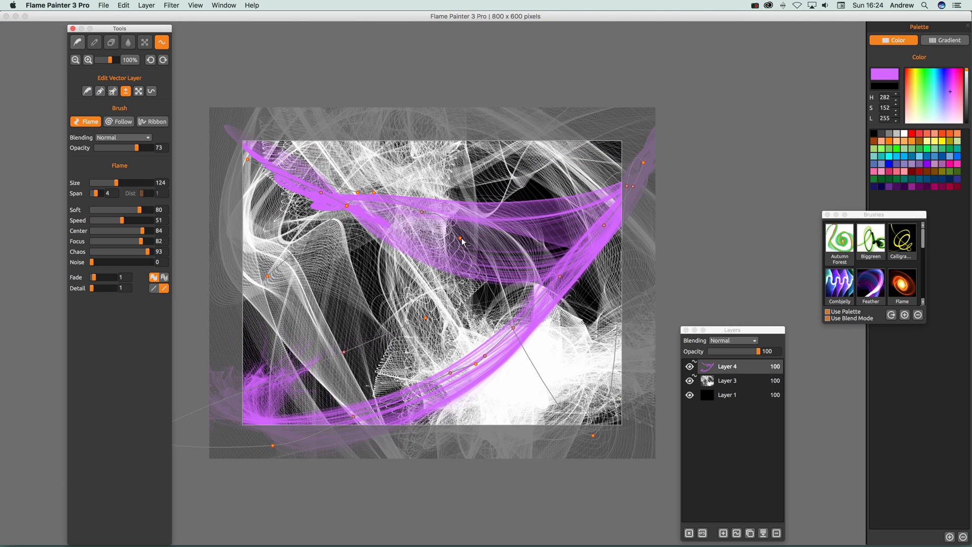